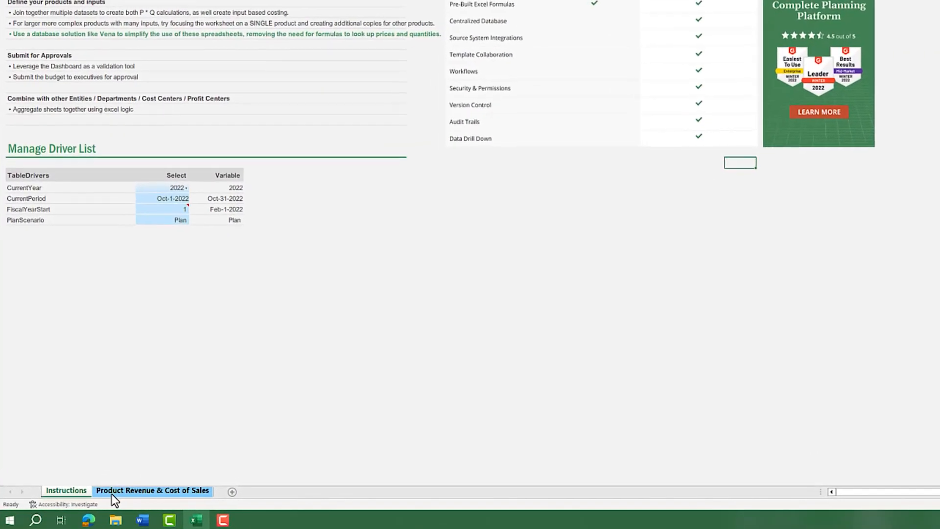
- Switch to the 'Product Revenue & Cost of Sales' sheet
click(152, 489)
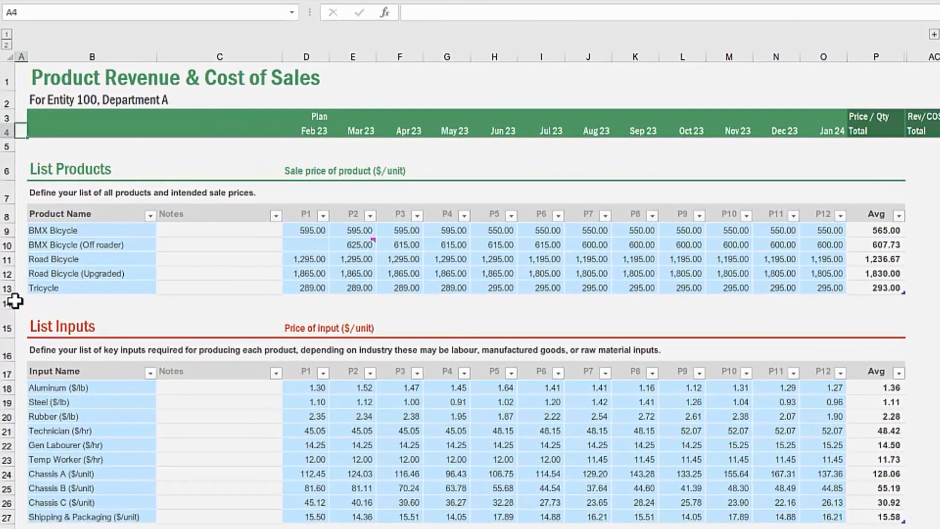
- Add a 'Unicycle' product row below Tricycle, auto-filled with prices 289 and 295
click(14, 301)
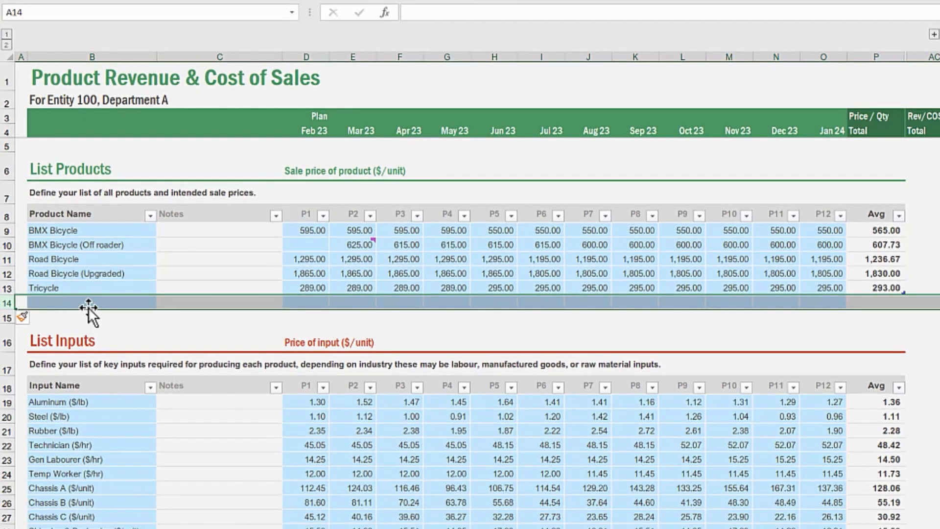
text(Unicycle)
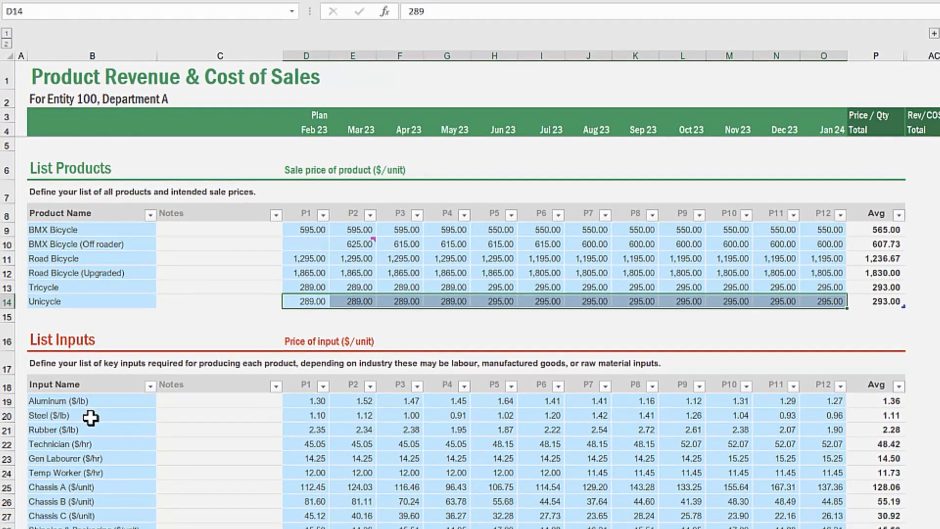
scroll(down, 3)
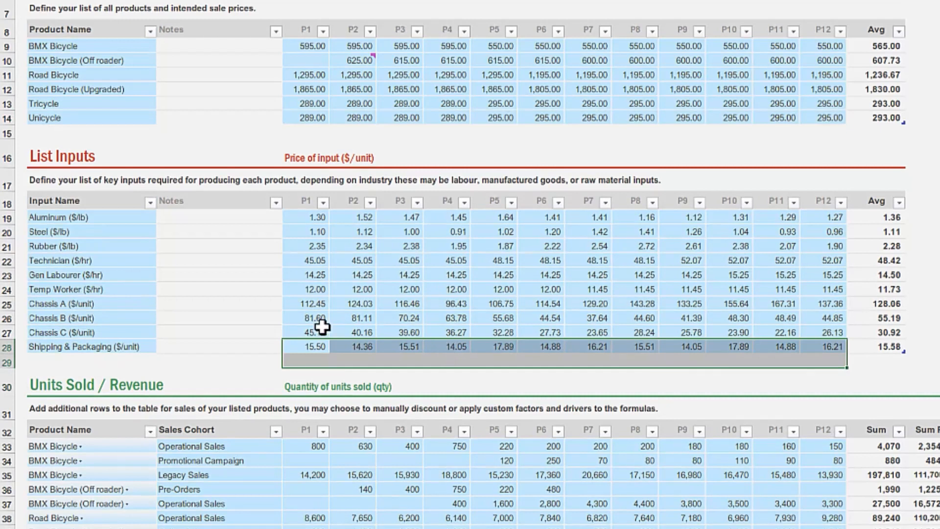
scroll(down, 3)
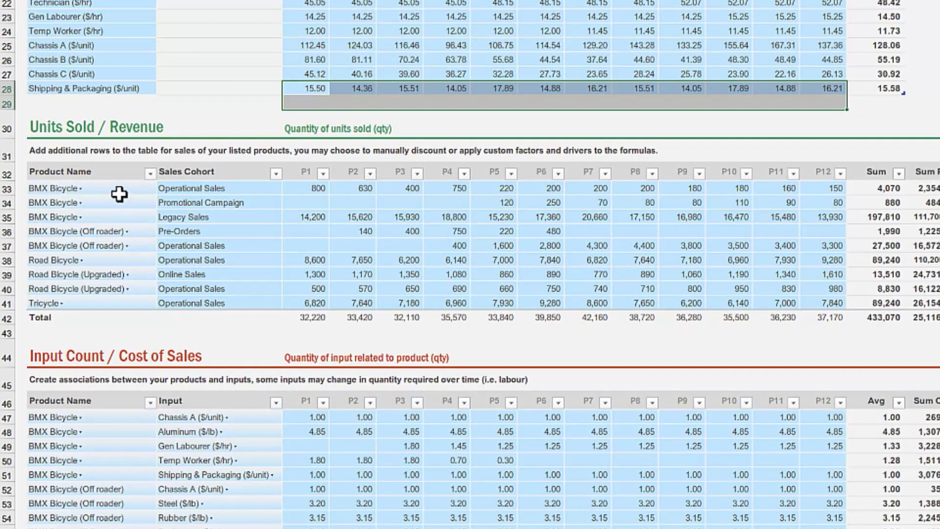
click(132, 188)
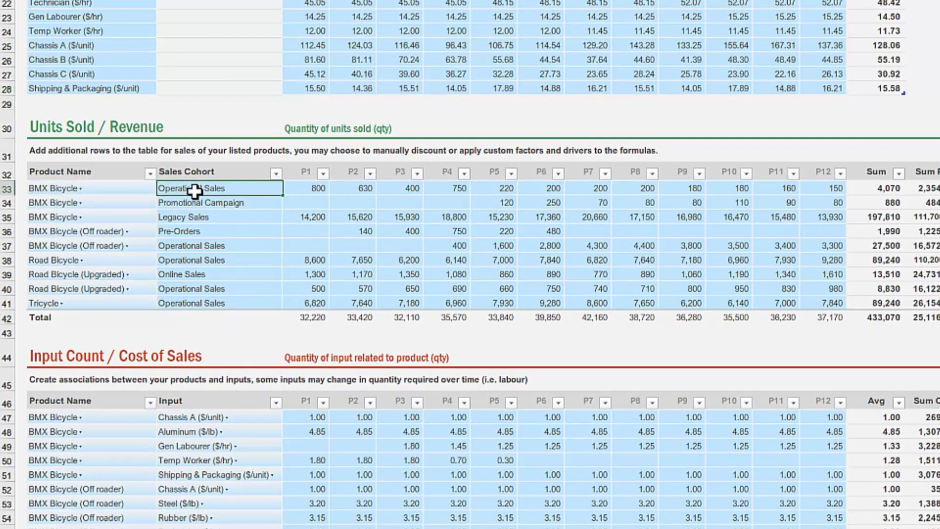
mouse_move(204, 236)
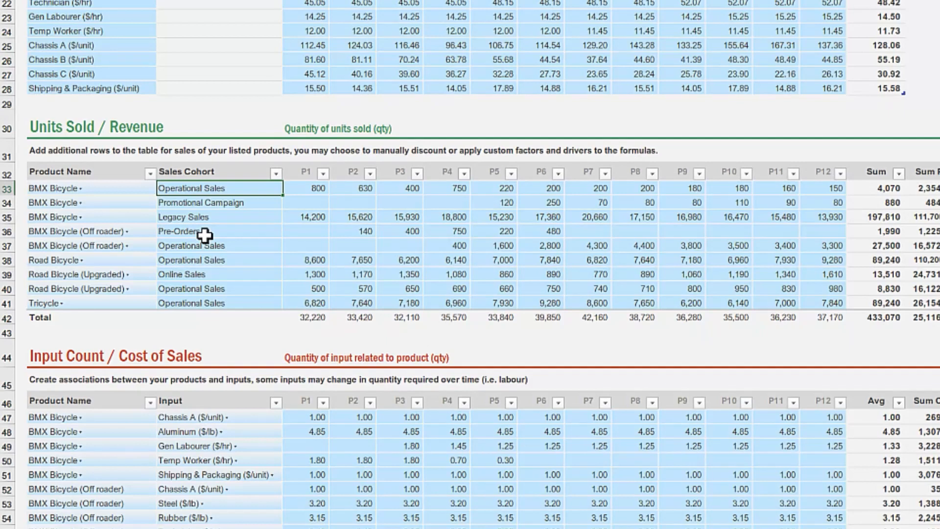
scroll(down, 3)
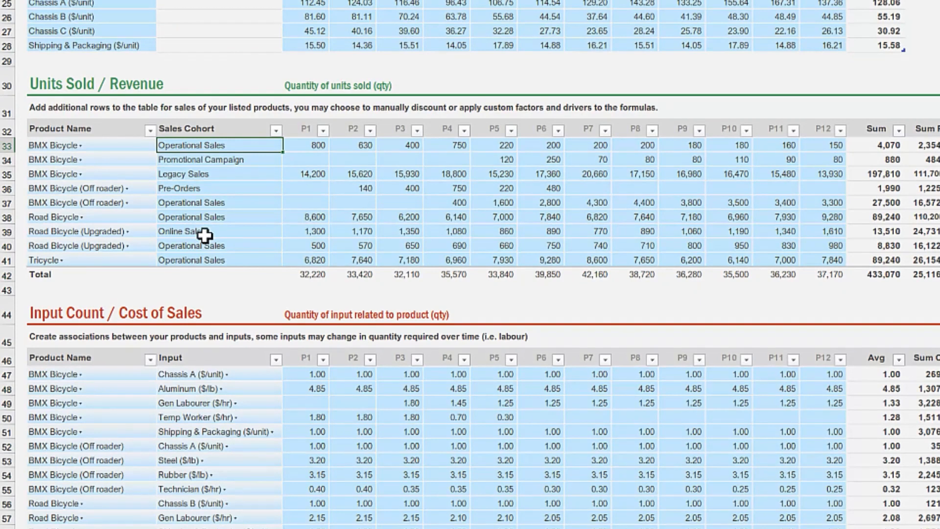
scroll(down, 3)
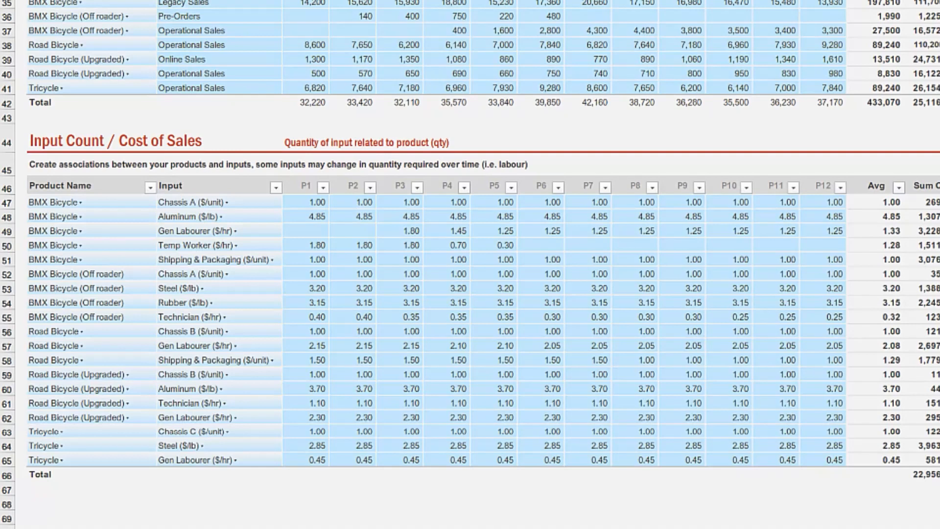
mouse_move(127, 442)
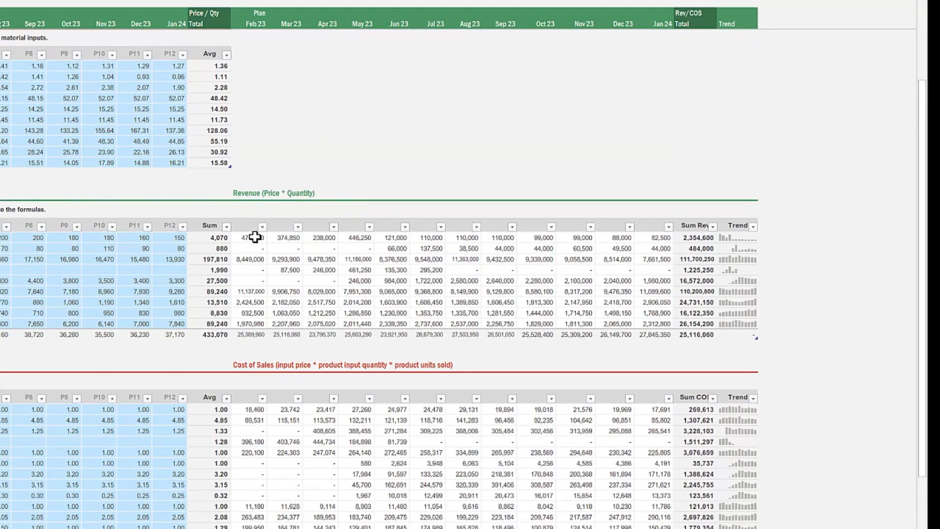
scroll(down, 3)
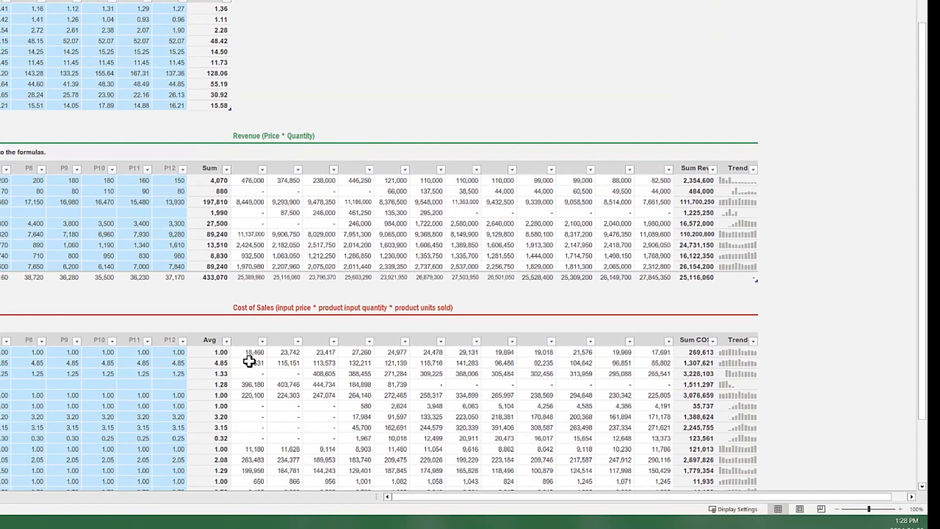